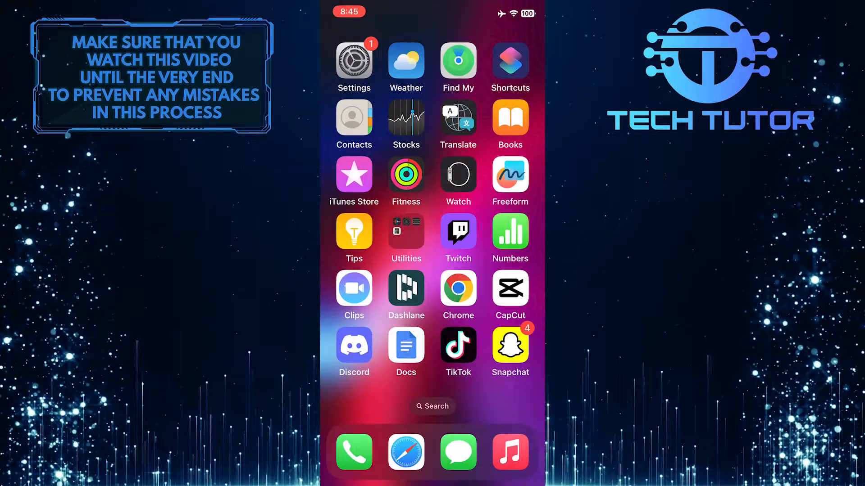
- Launch the Discord app from the iPhone home screen to reach Test Server
{"action": "left_click", "coordinate": [353, 346]}
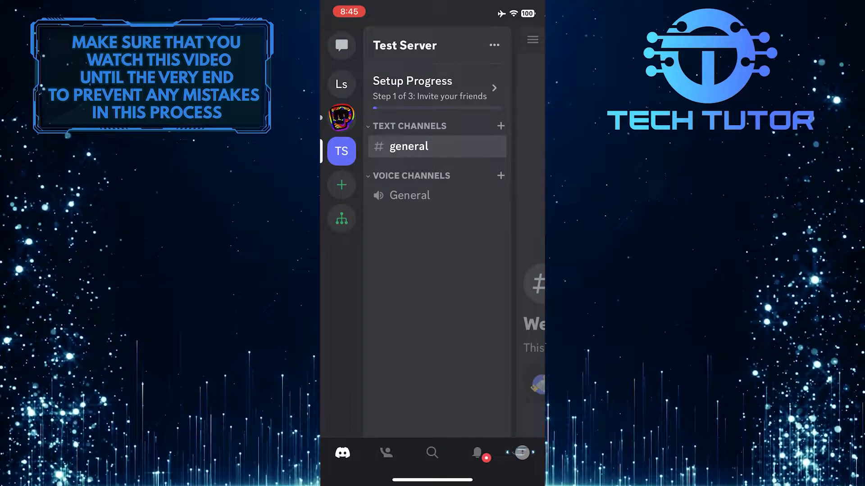
- Open user settings from the profile avatar and scroll down to Scan QR Code
{"action": "left_click", "coordinate": [520, 452]}
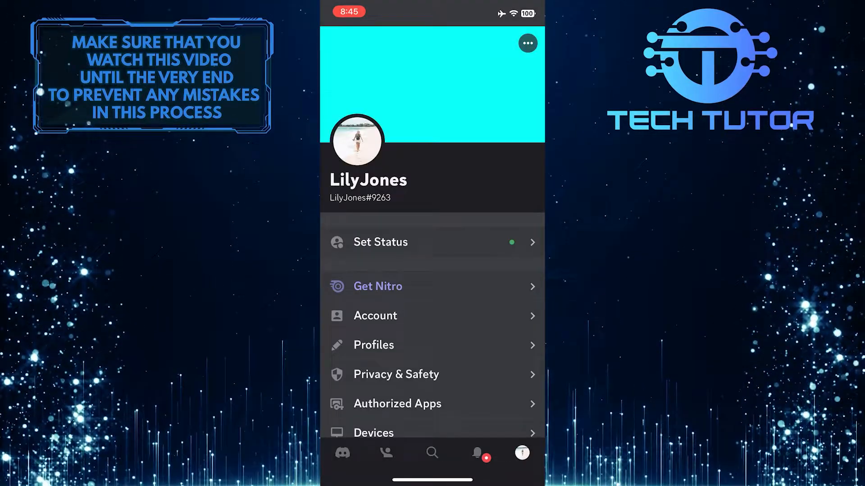
{"action": "scroll", "scroll_direction": "down", "scroll_amount": 3}
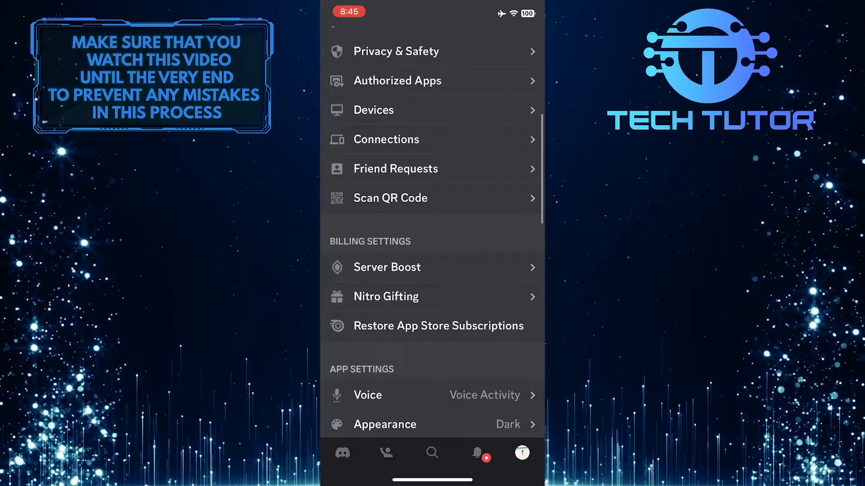
{"action": "scroll", "scroll_direction": "down", "scroll_amount": 3}
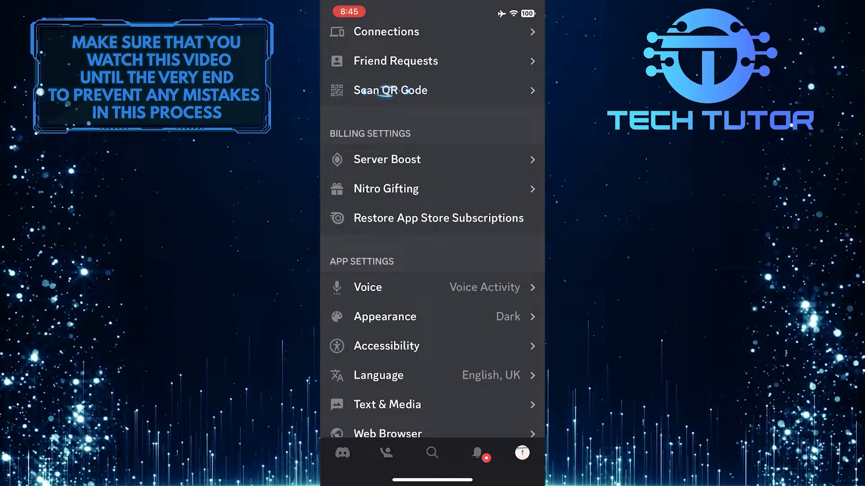
- Scan the desktop login QR code and confirm with 'Yes, log me in'
{"action": "left_click", "coordinate": [389, 90]}
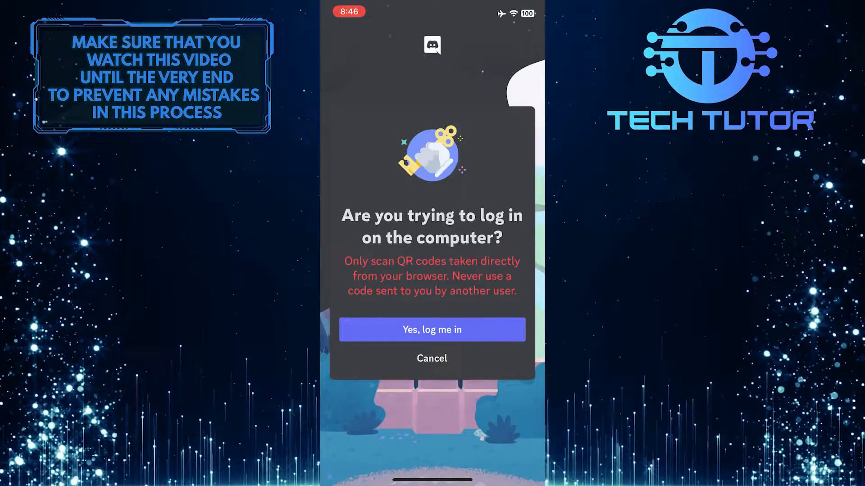
{"action": "left_click", "coordinate": [432, 330]}
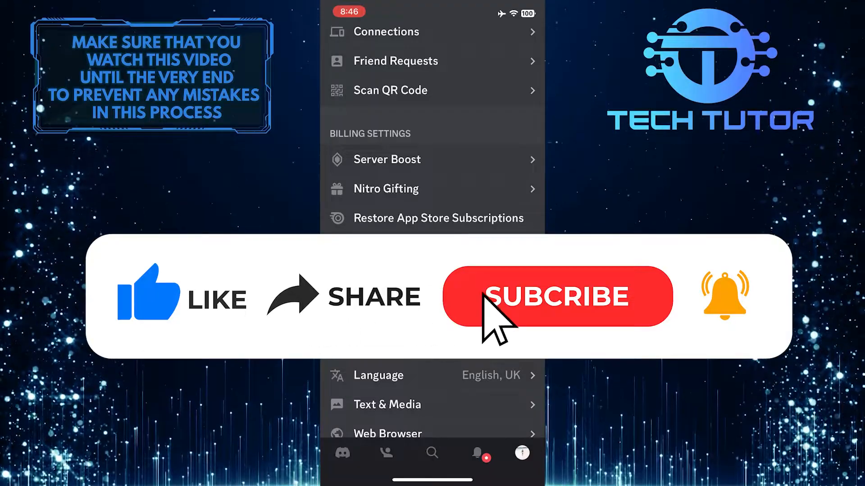
{"action": "left_click", "coordinate": [557, 297]}
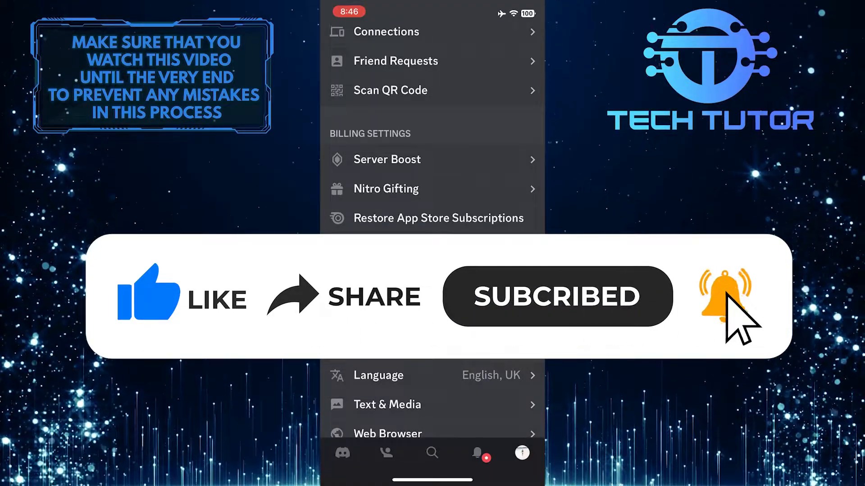